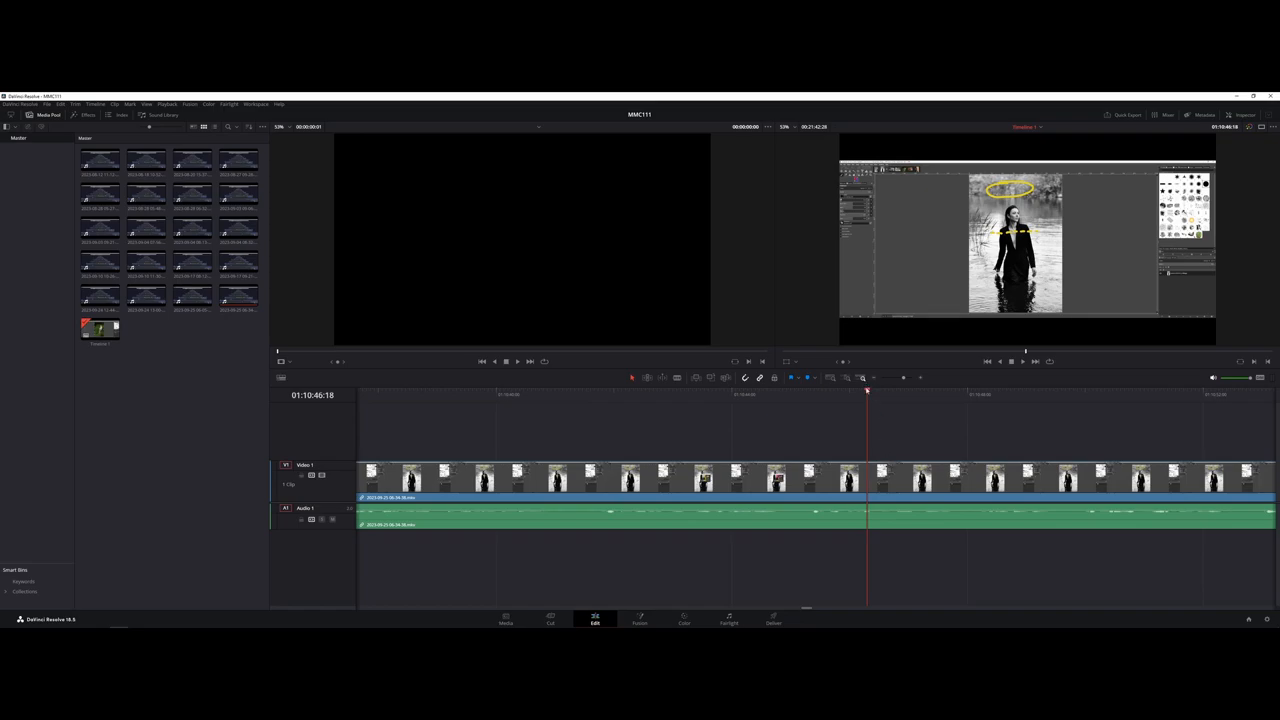
# Scrub the playhead, then switch to the Media page showing the media pool clips
pyautogui.click(612, 394)
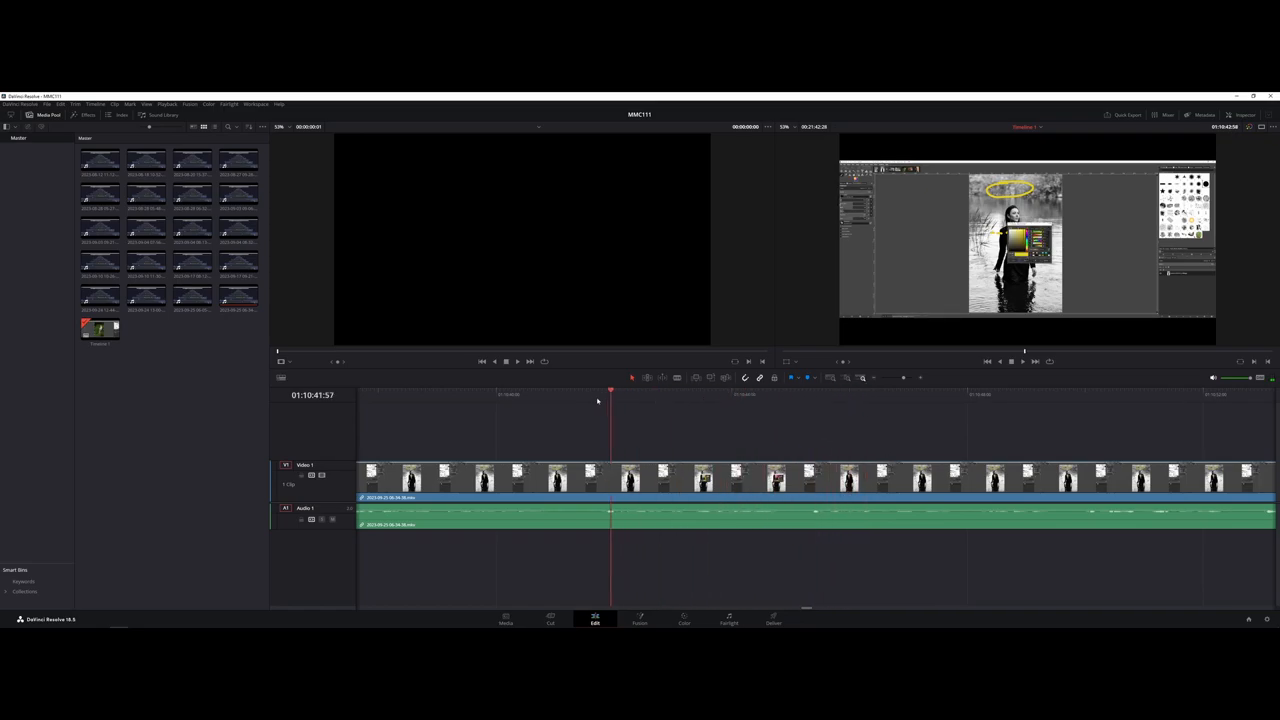
pyautogui.click(752, 394)
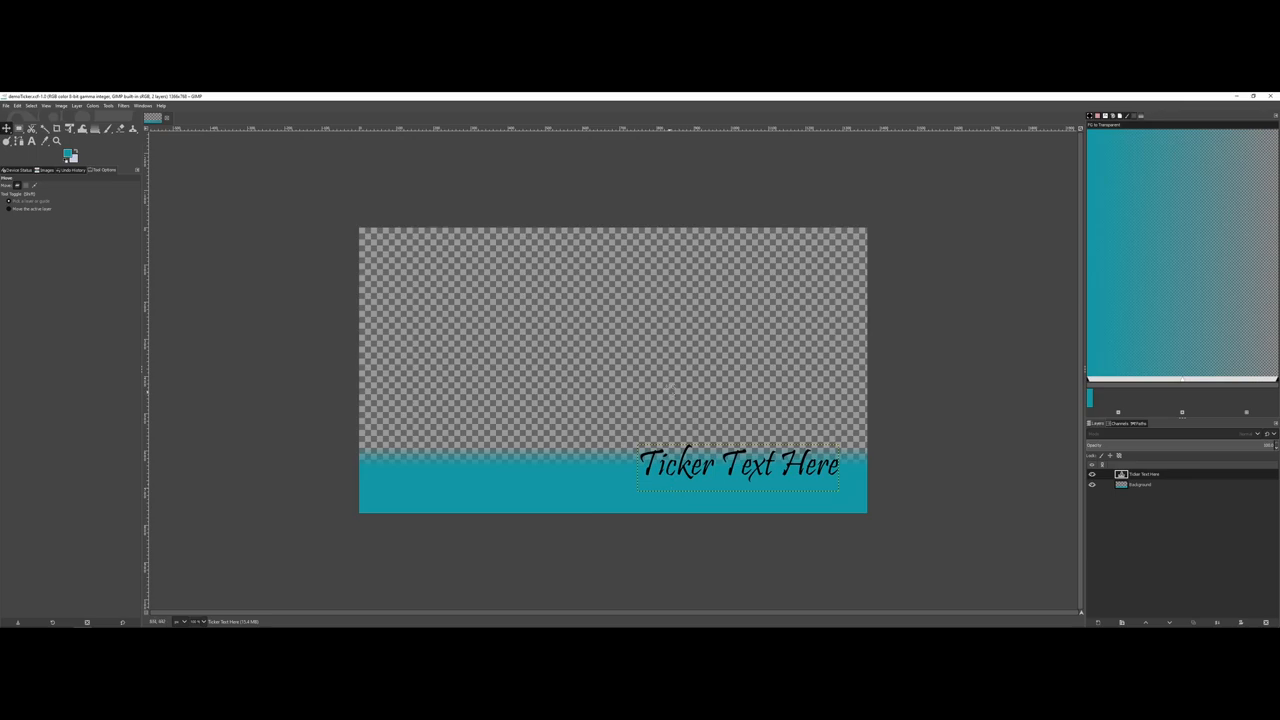
pyautogui.moveTo(1060, 290)
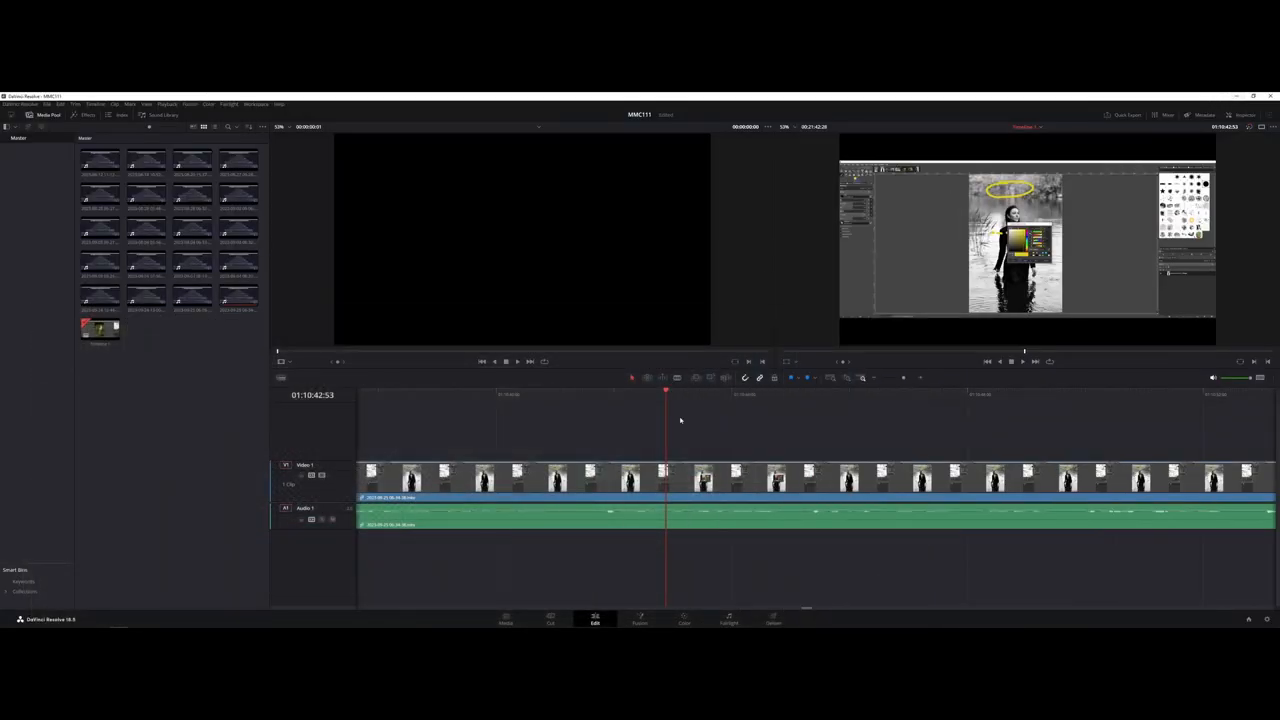
pyautogui.moveTo(138, 448)
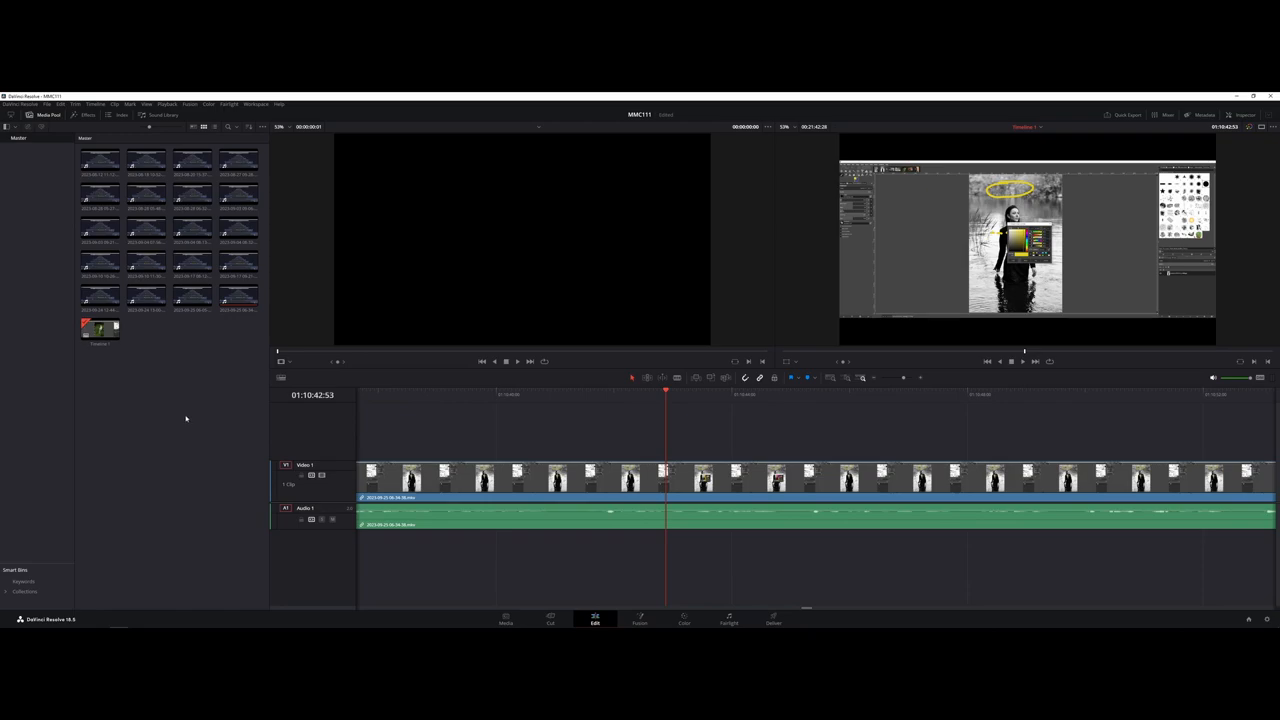
pyautogui.moveTo(238, 450)
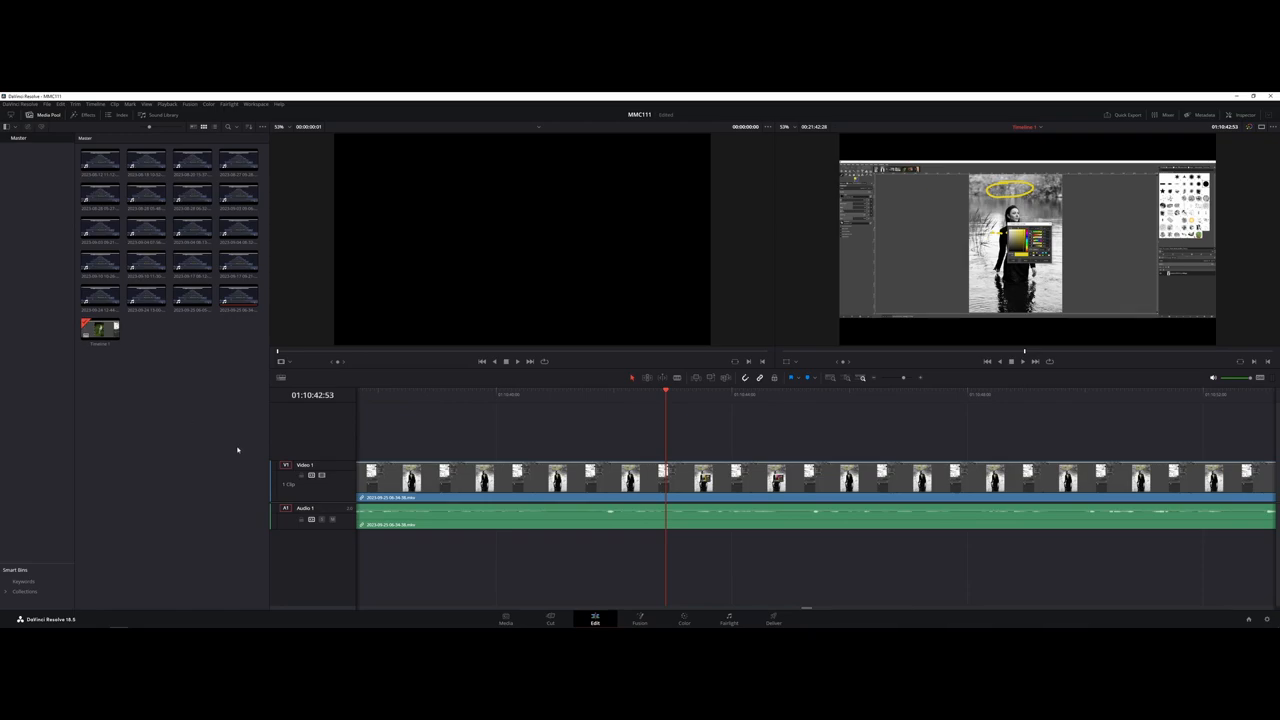
pyautogui.click(504, 620)
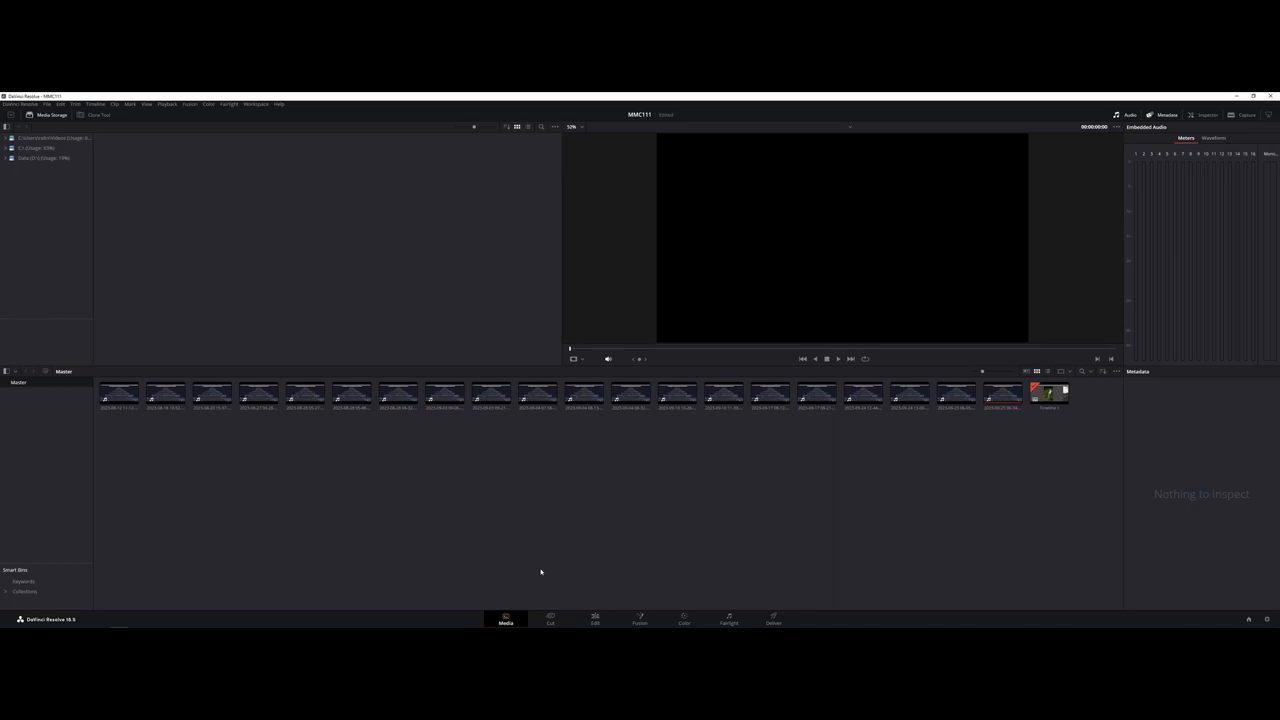
pyautogui.moveTo(508, 532)
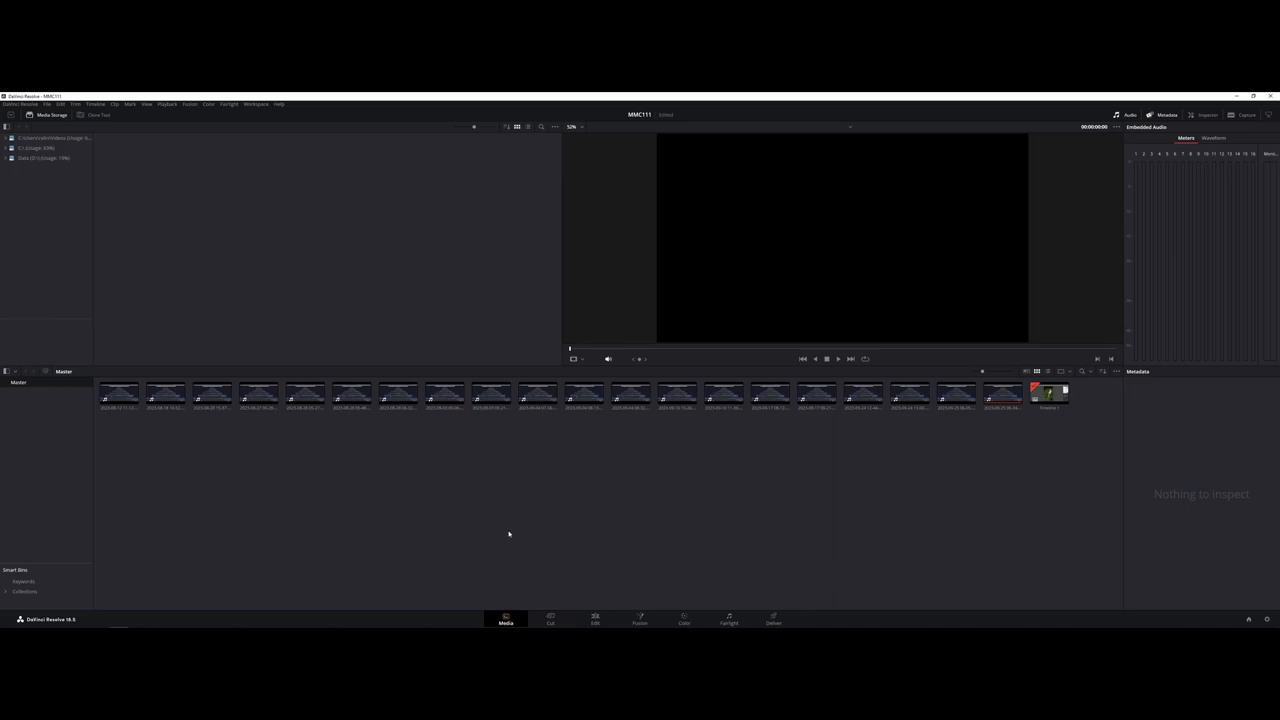
# Import the ticker PNG via Import Media and select it to preview in the viewer
pyautogui.rightClick(508, 534)
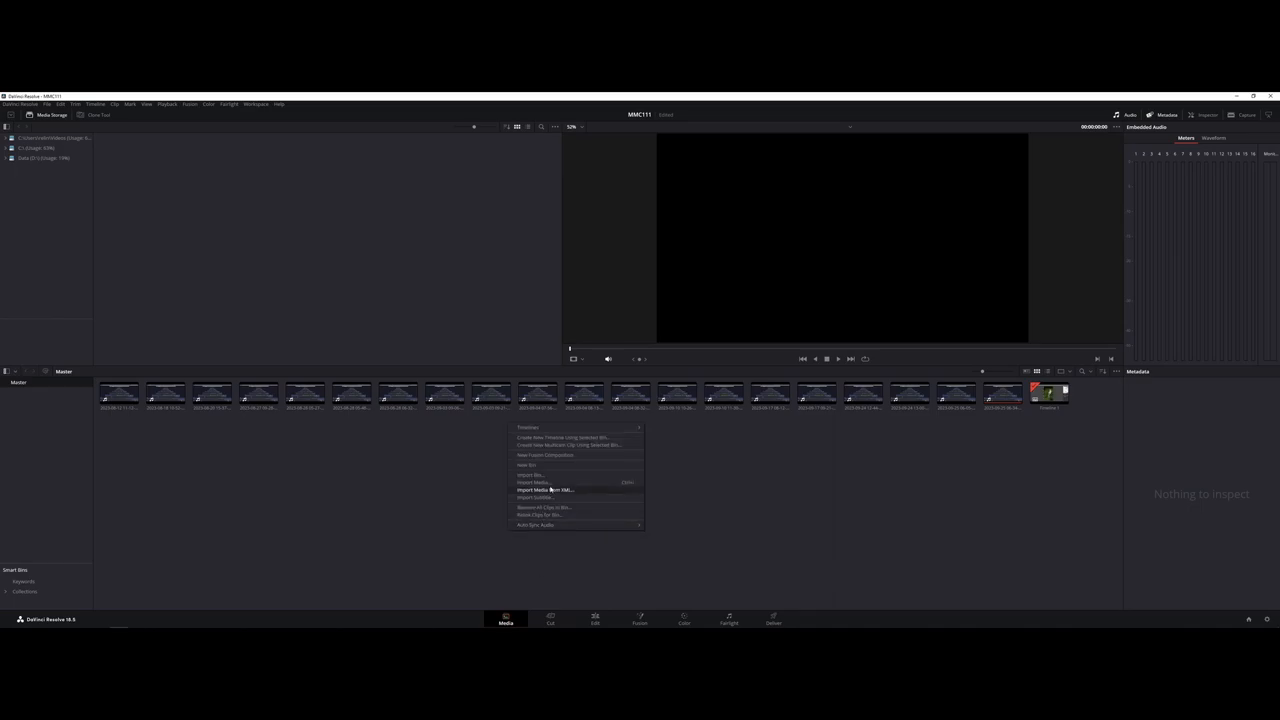
pyautogui.click(532, 482)
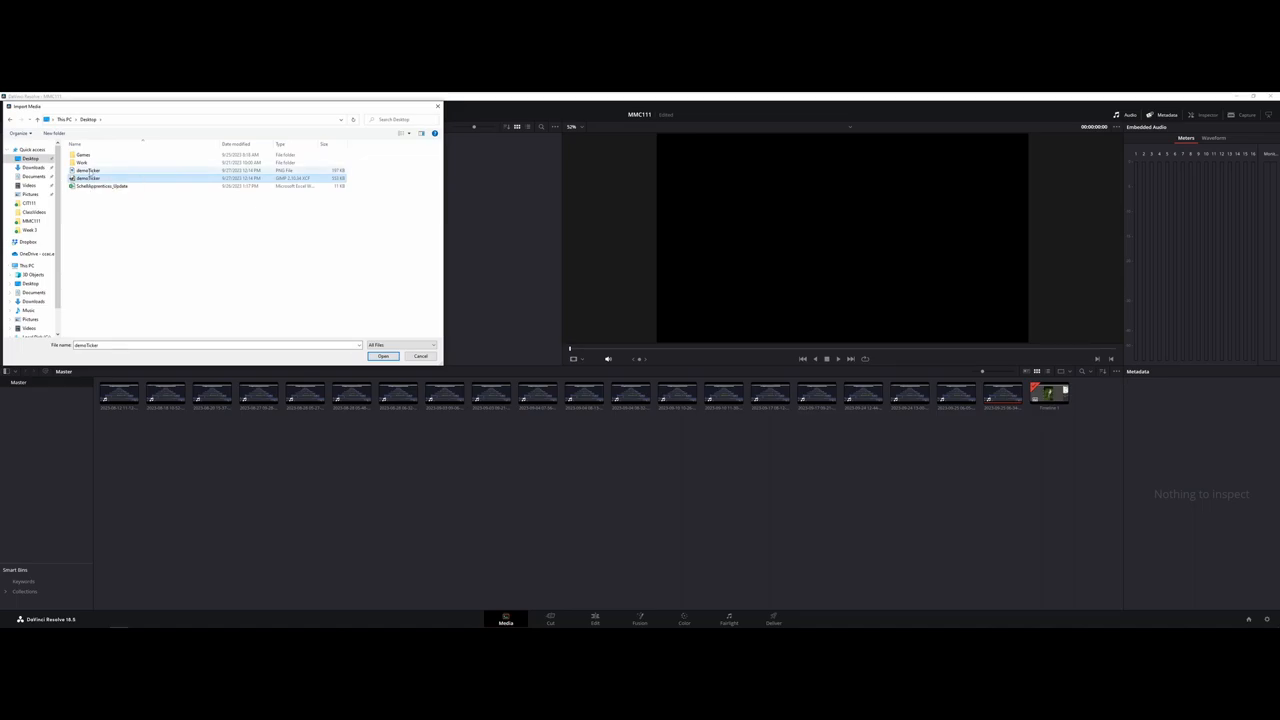
pyautogui.click(384, 356)
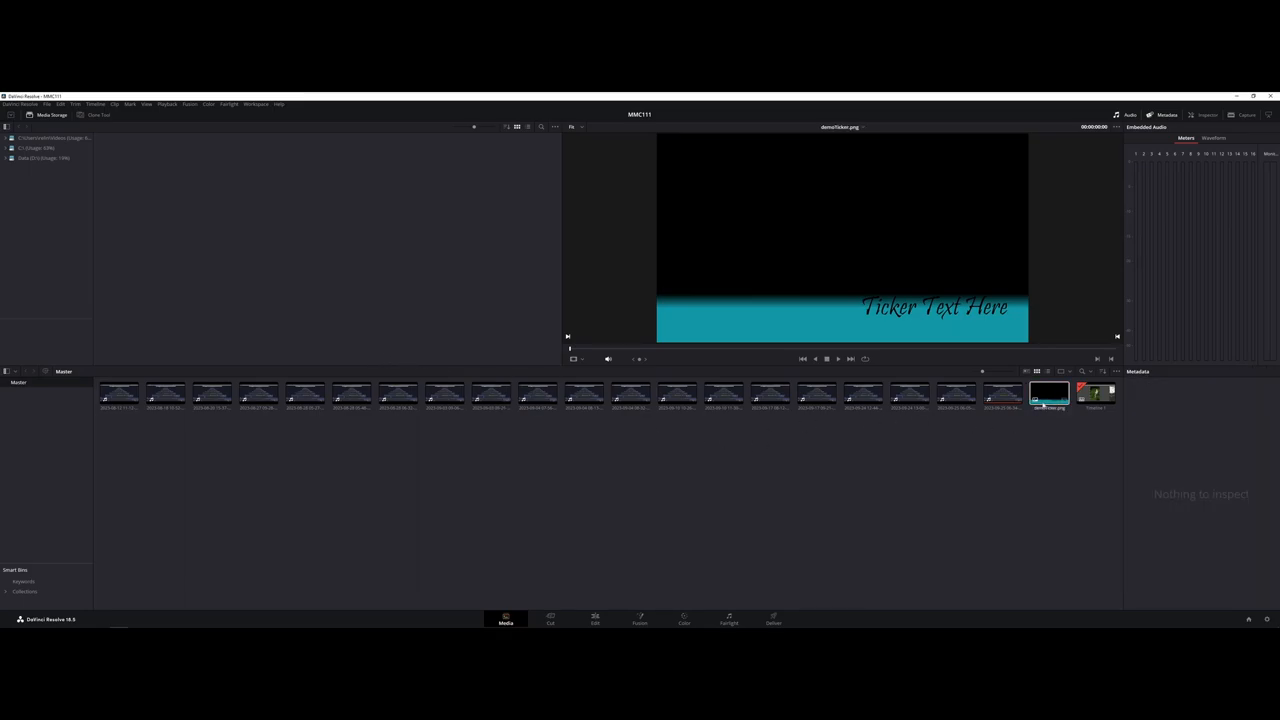
pyautogui.click(1048, 392)
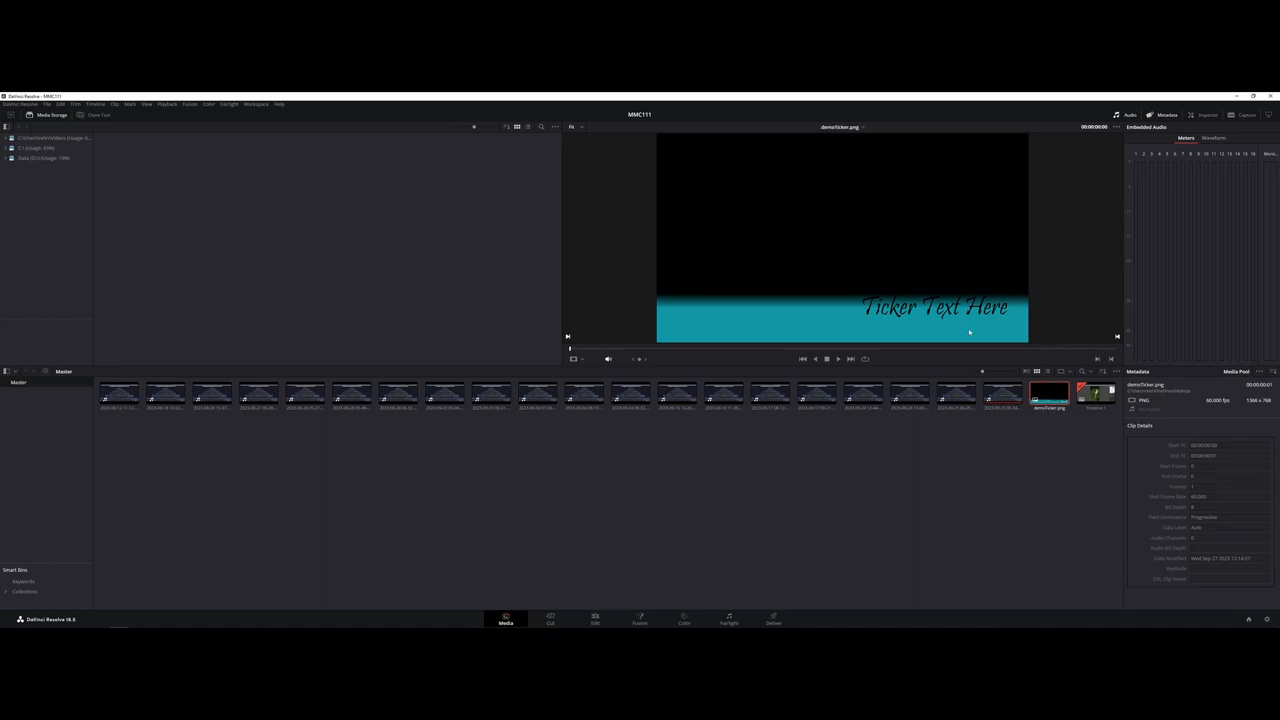
pyautogui.moveTo(756, 542)
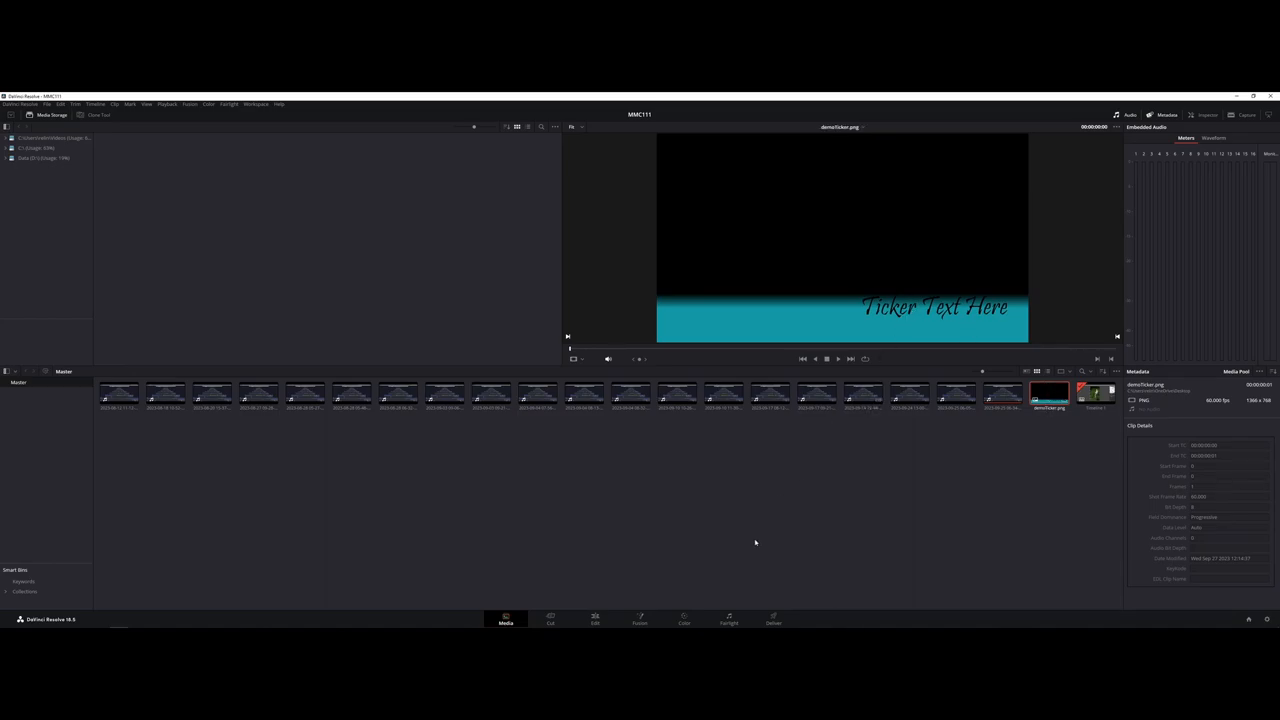
pyautogui.moveTo(604, 620)
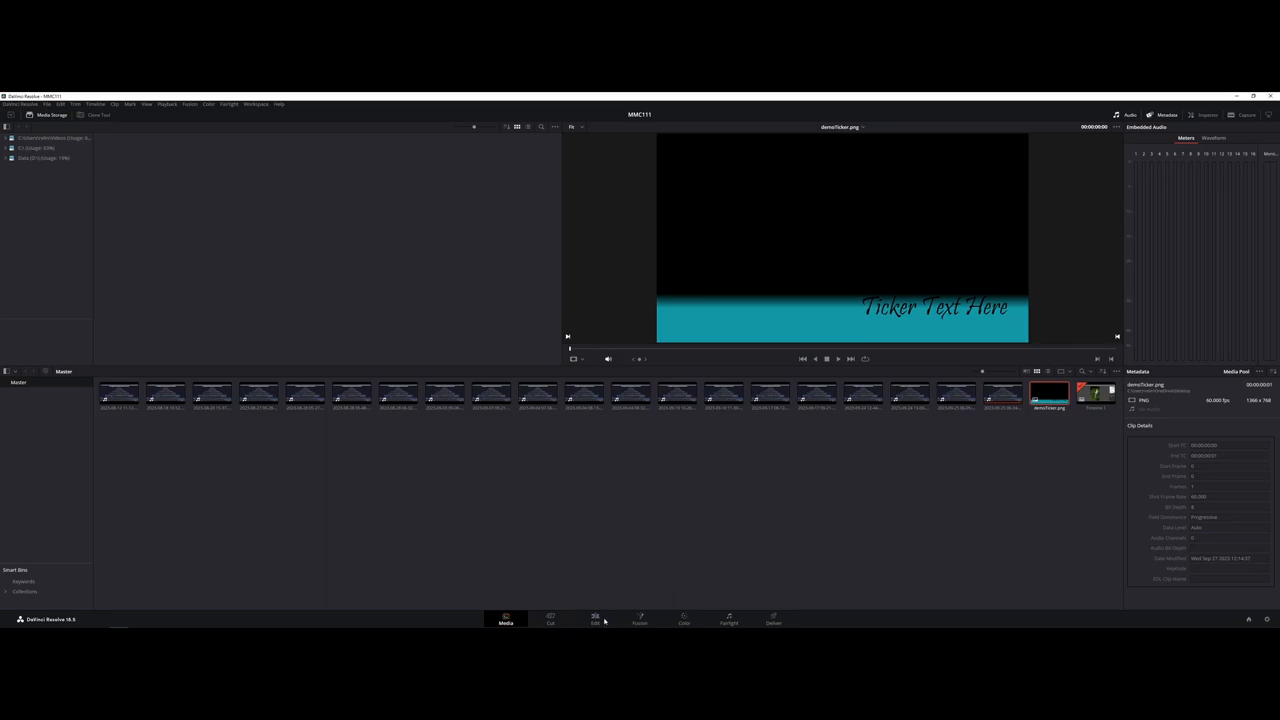
# On the Edit page, drag the ticker PNG onto a new track above Video 1
pyautogui.click(596, 618)
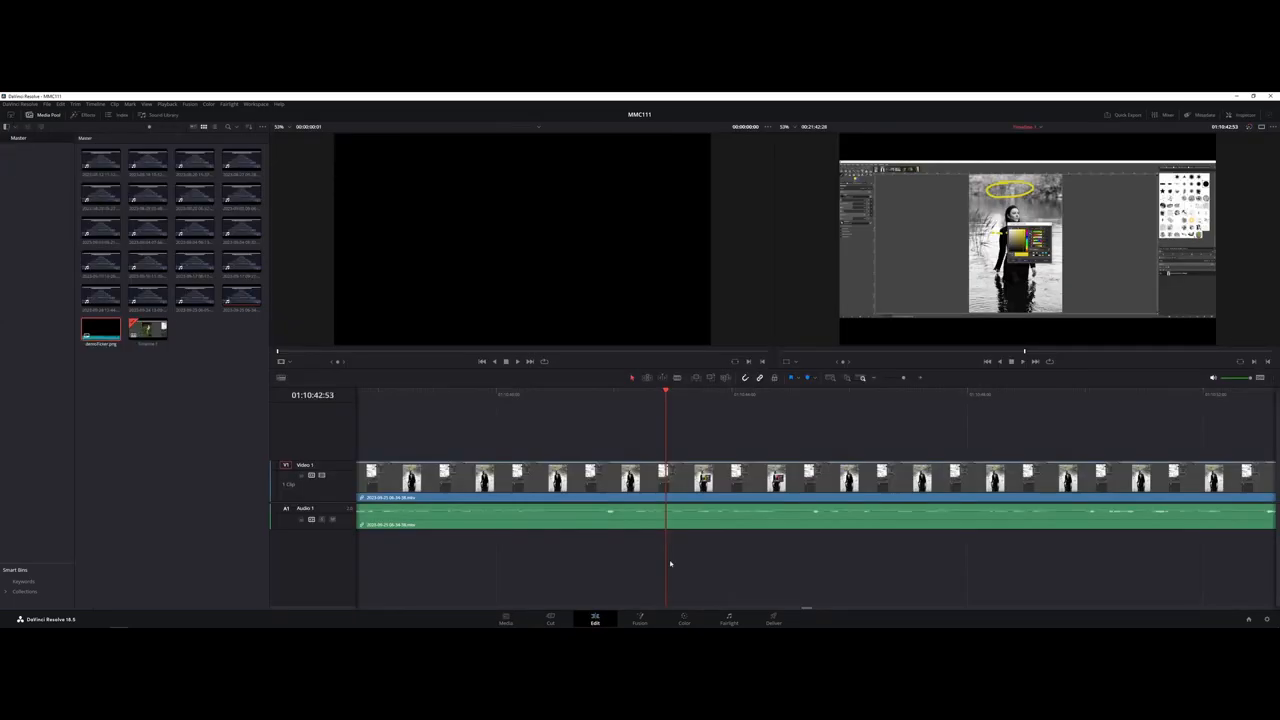
pyautogui.click(600, 398)
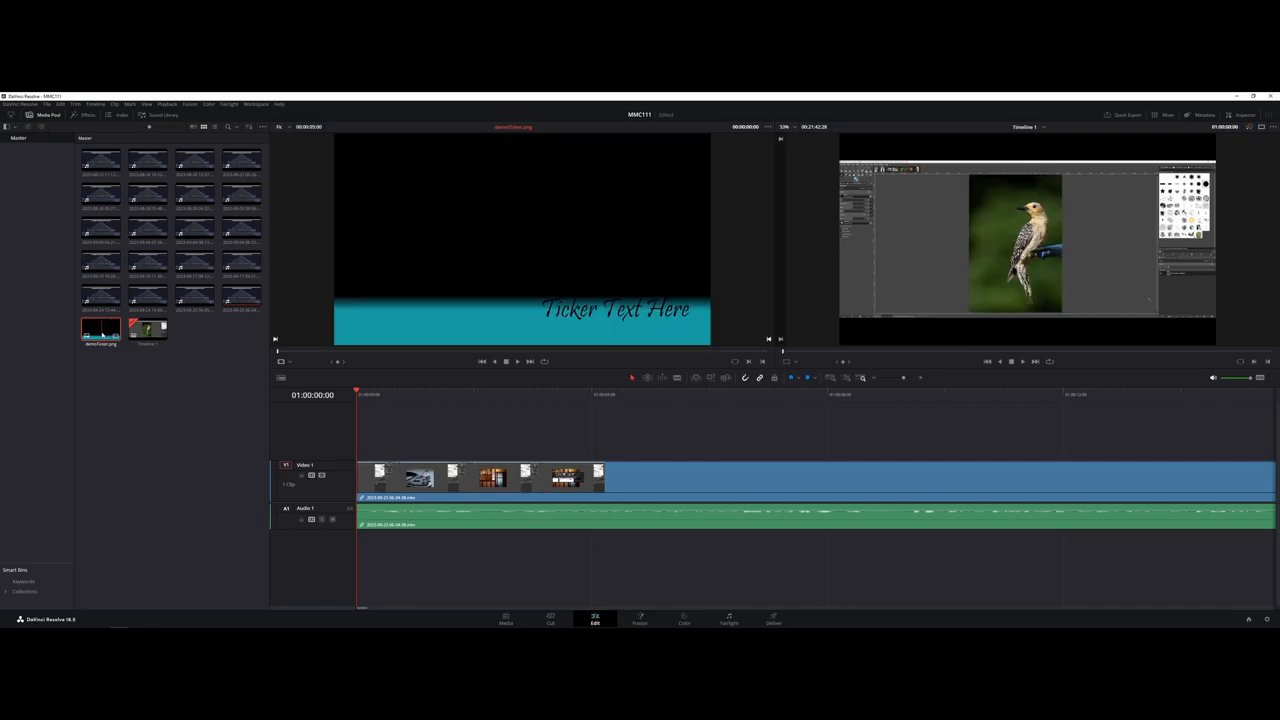
pyautogui.moveTo(100, 330); pyautogui.dragTo(356, 432)
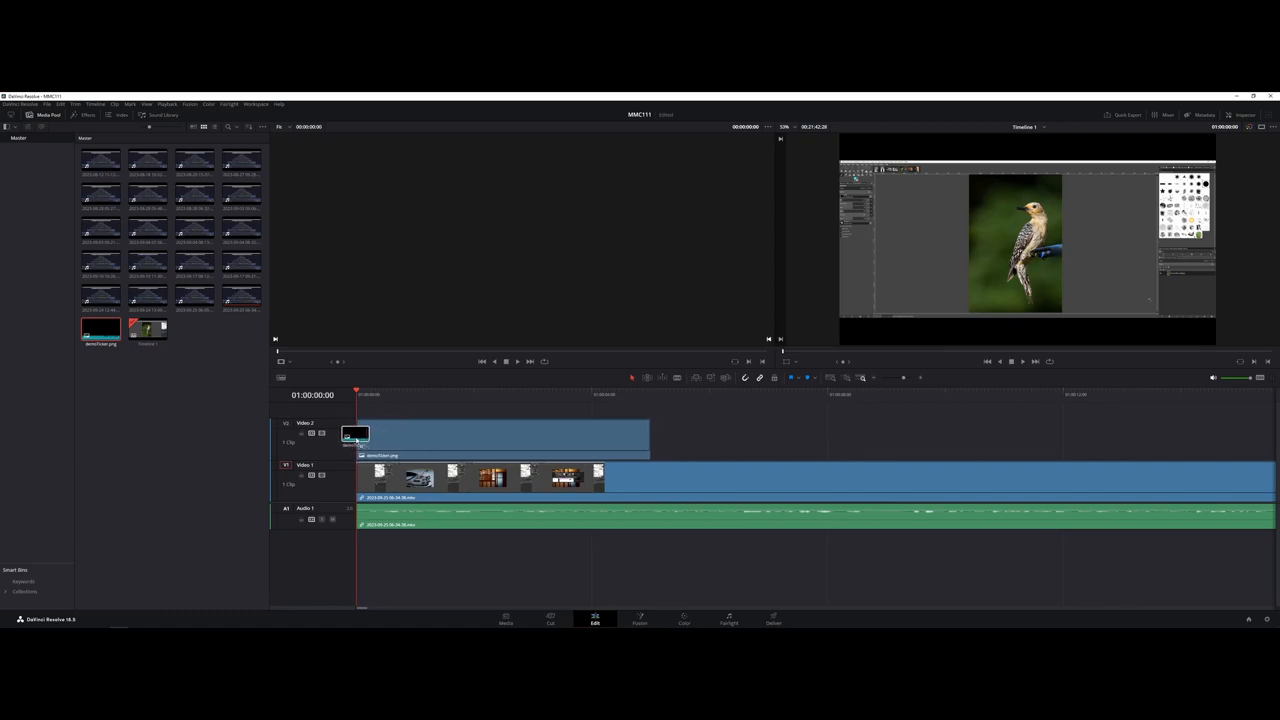
pyautogui.click(356, 432)
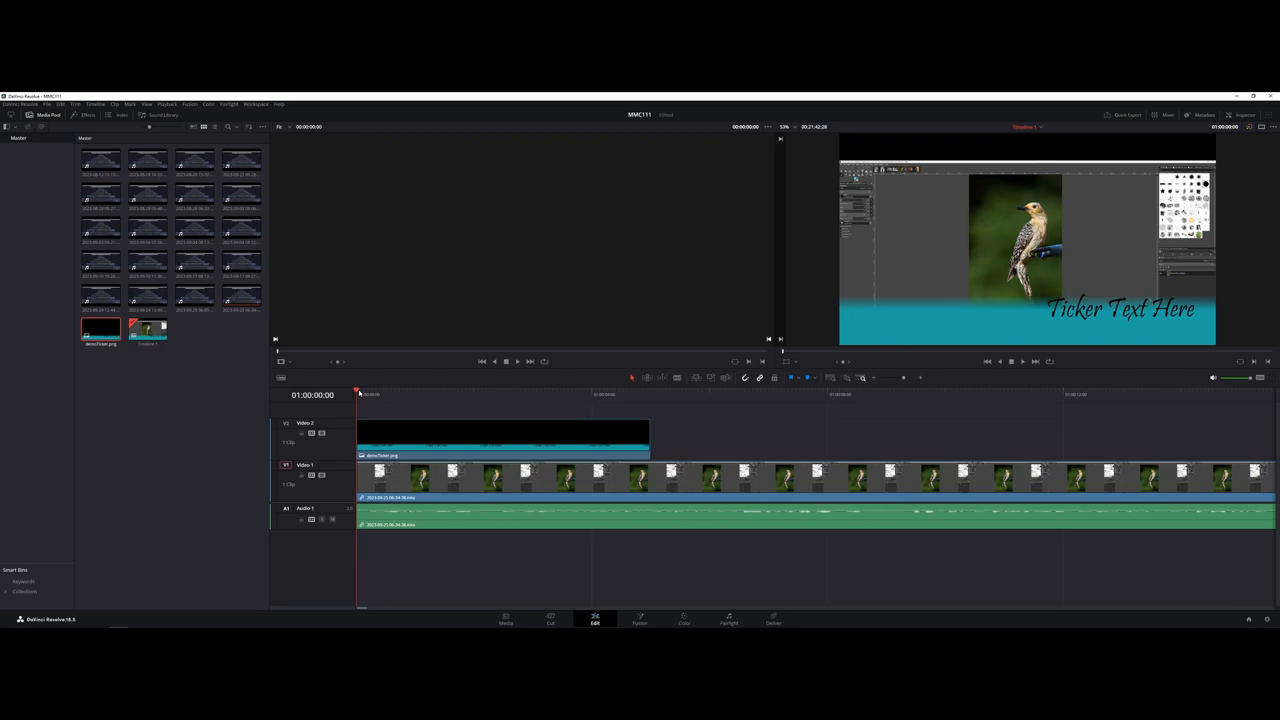
# Lengthen the ticker clip on Video 2 and scrub to check its overlay across the video
pyautogui.click(486, 392)
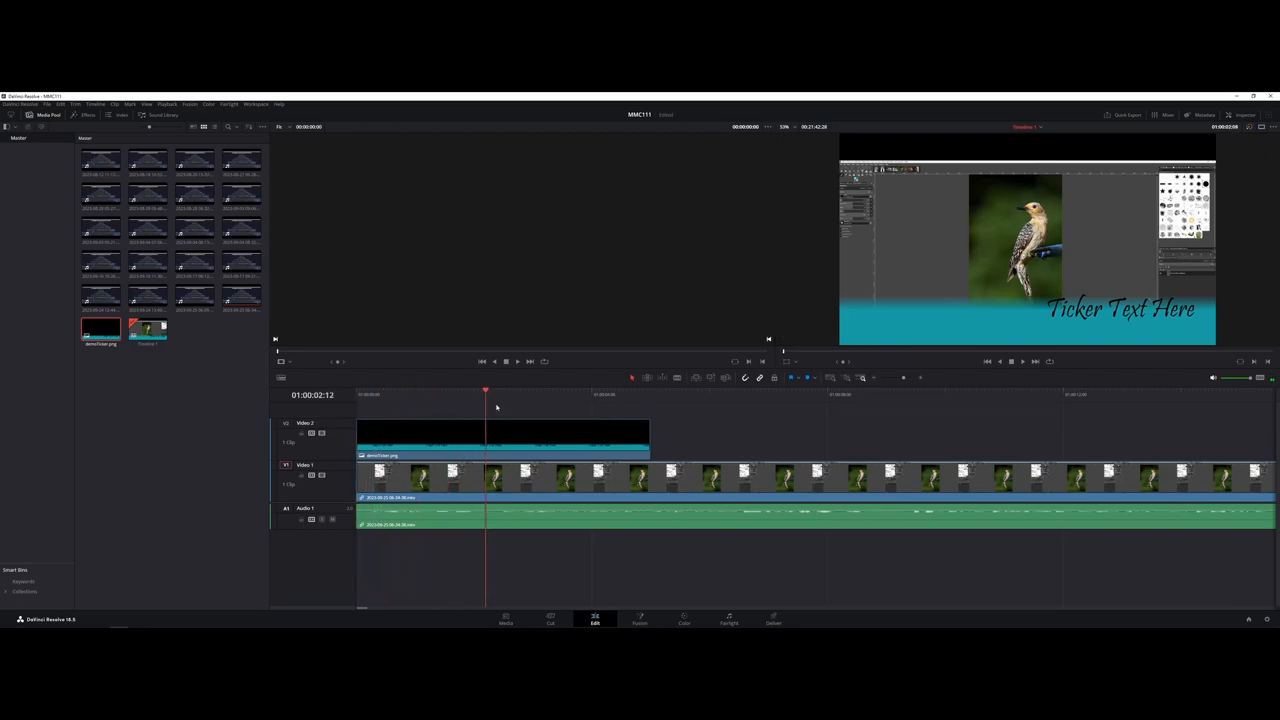
pyautogui.click(672, 394)
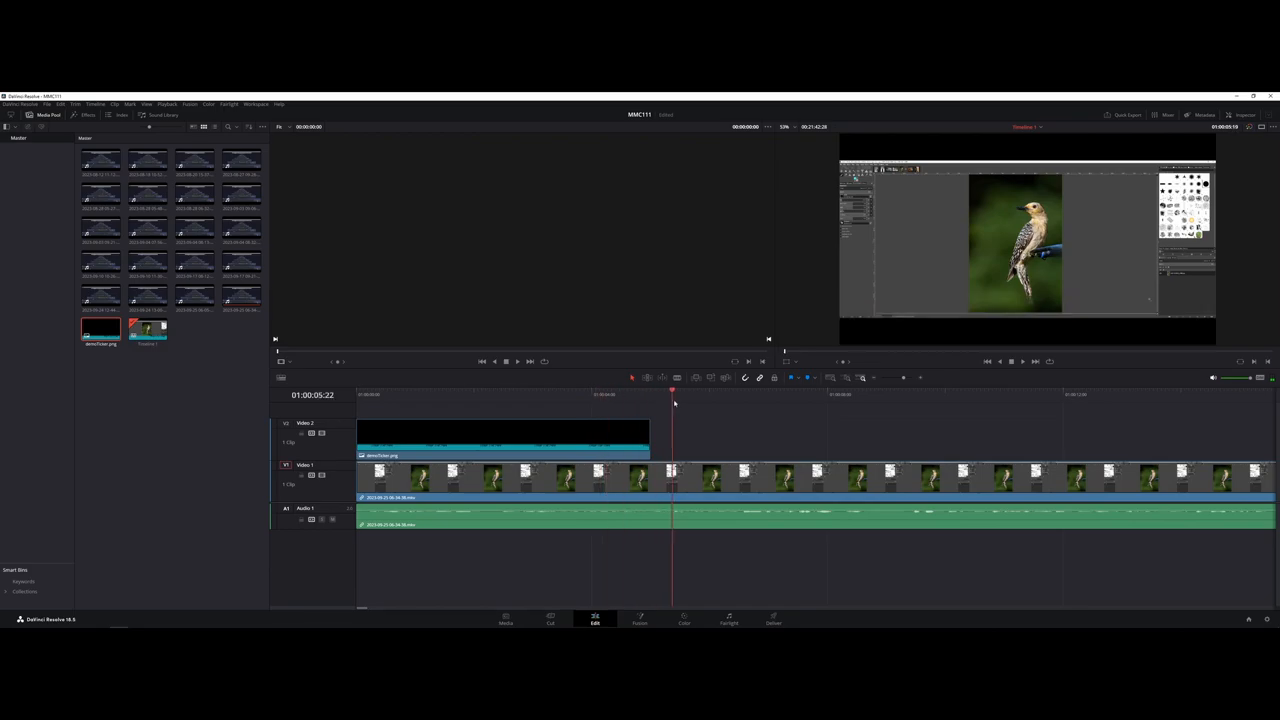
pyautogui.click(896, 394)
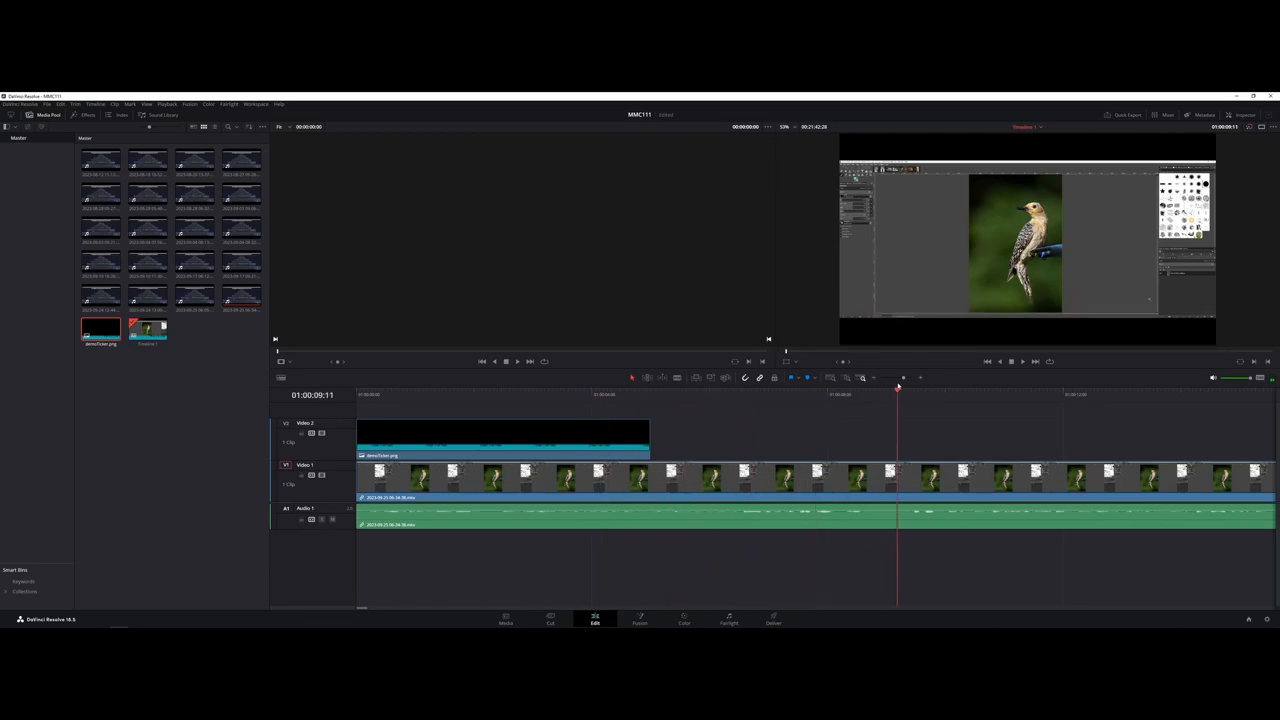
pyautogui.click(650, 394)
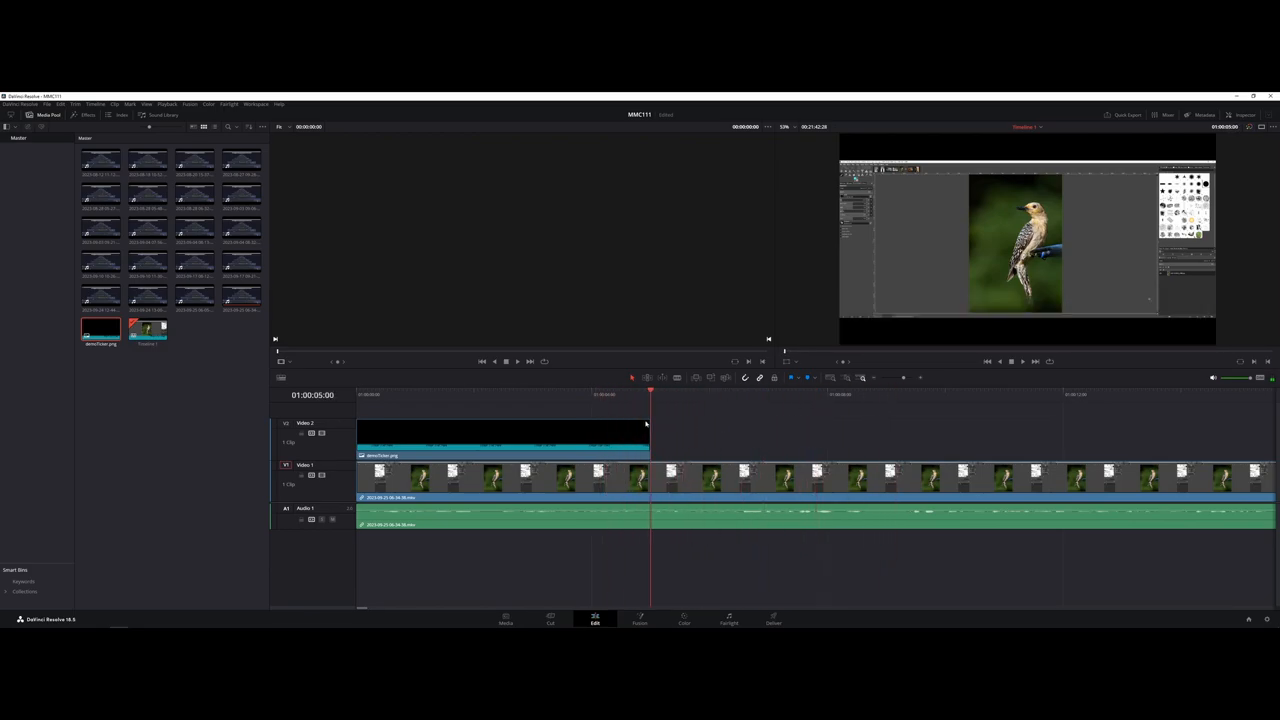
pyautogui.click(840, 394)
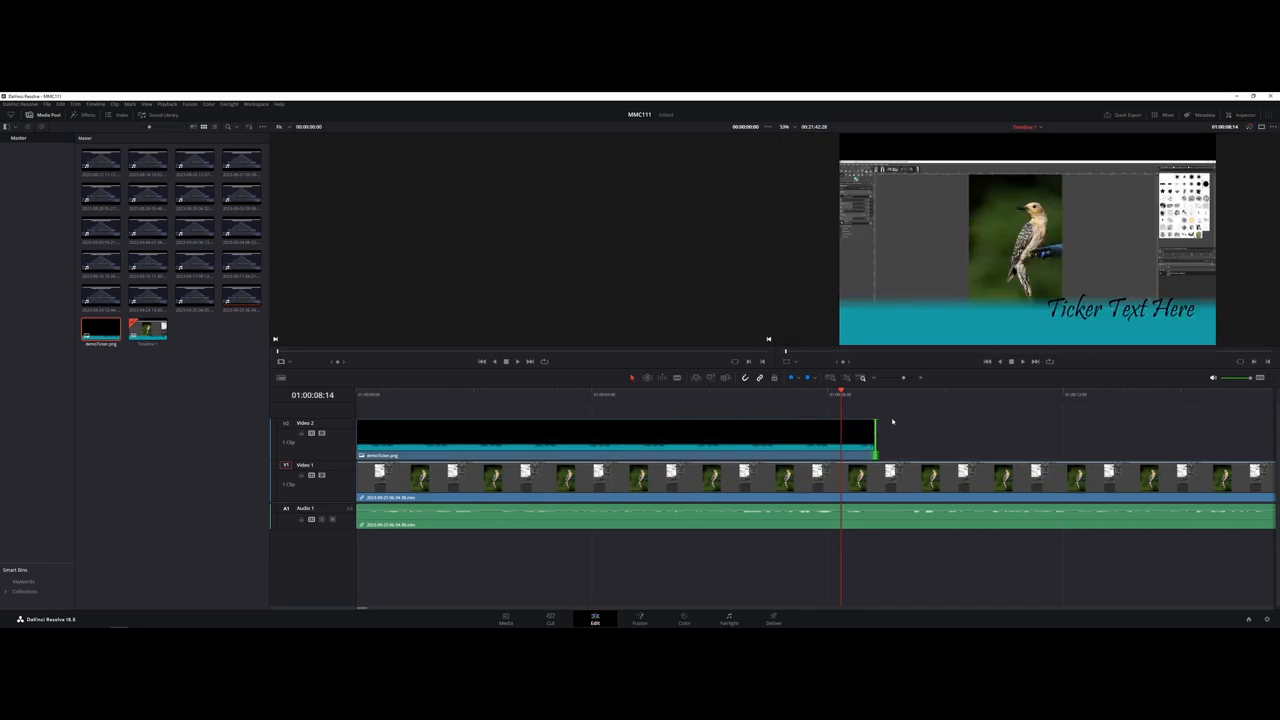
pyautogui.click(808, 394)
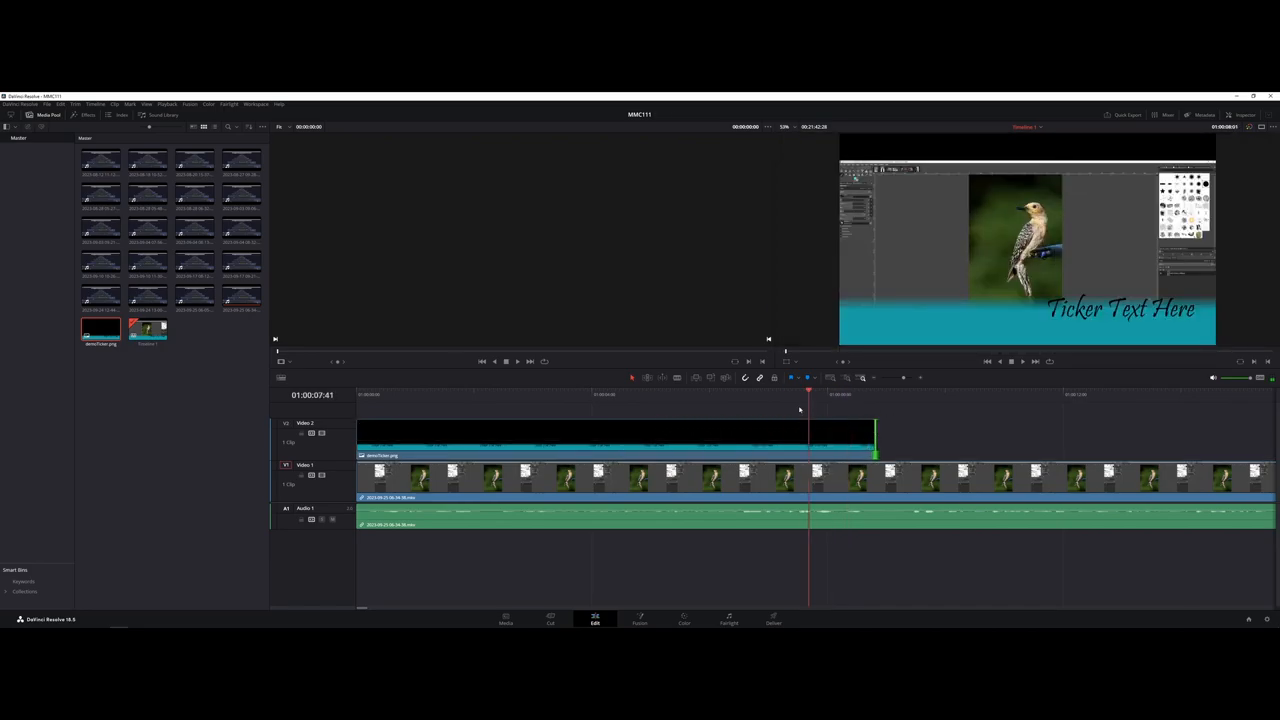
pyautogui.click(614, 394)
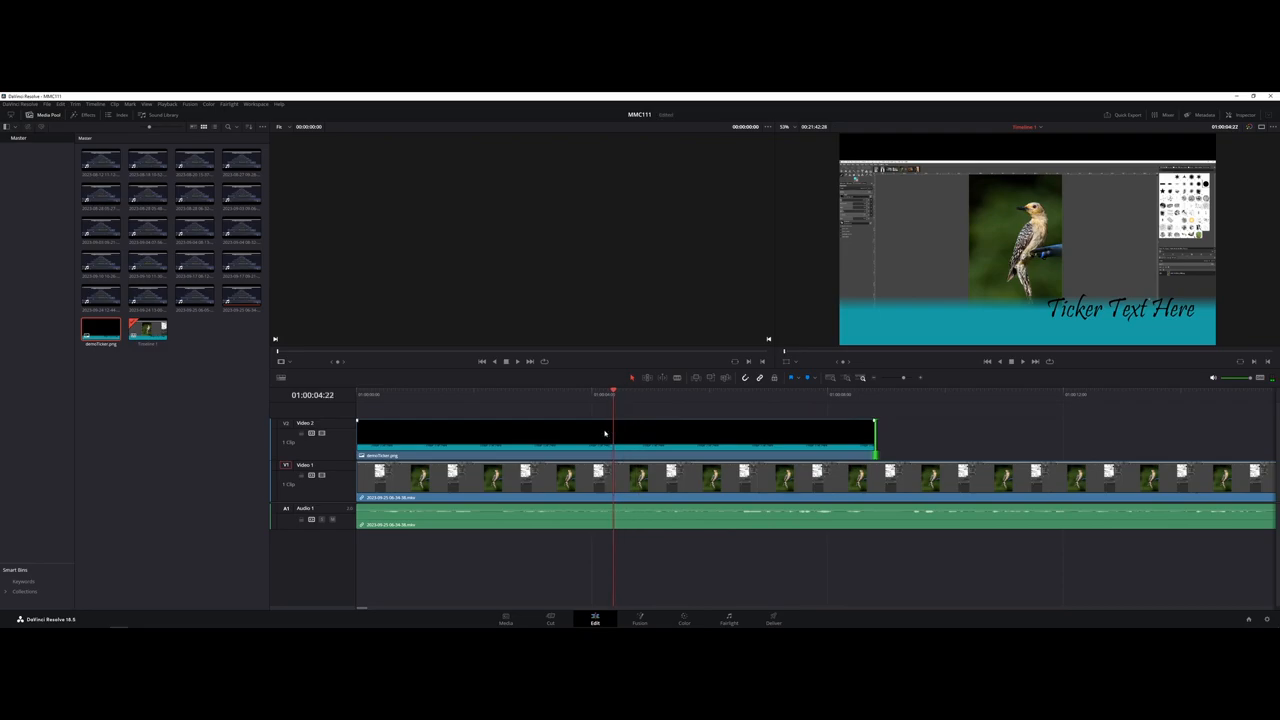